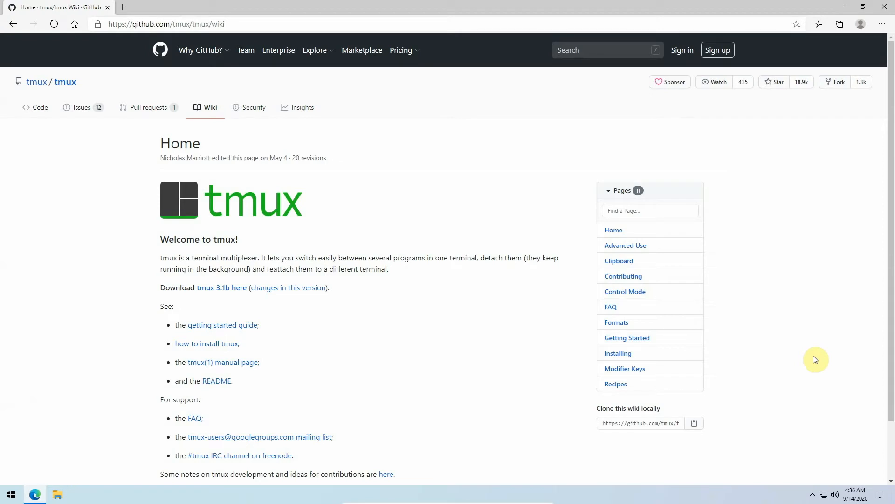
mouse_move(688, 343)
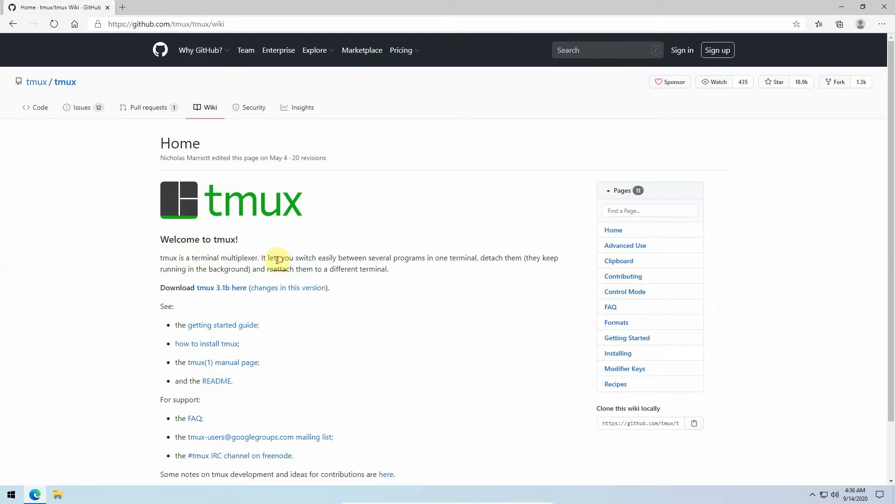
Step: Highlight the wiki's phrases on reattaching and switching programs, then open a new tab and minimize Edge
left_click_drag(260, 257, 400, 258)
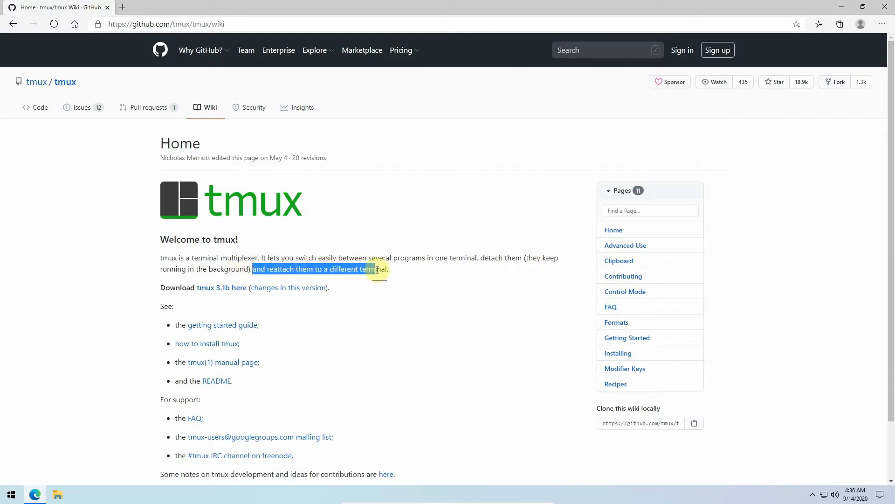
left_click(381, 277)
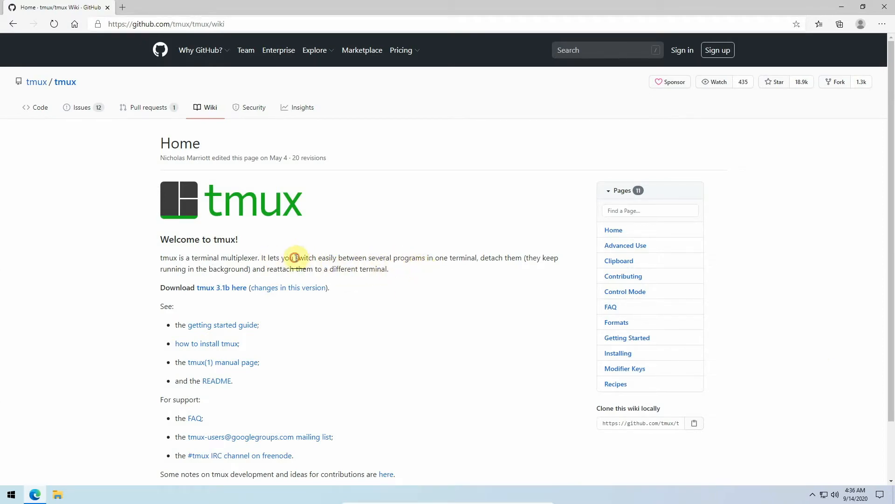
left_click_drag(295, 257, 422, 258)
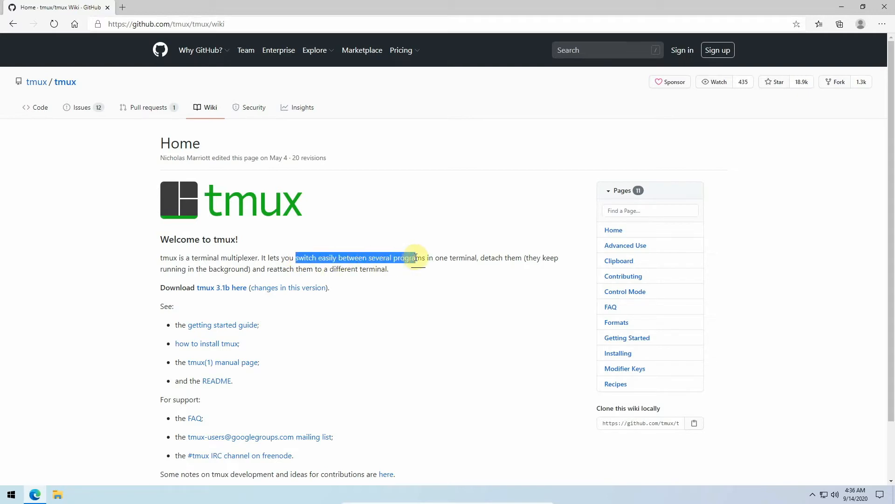
left_click_drag(416, 257, 479, 257)
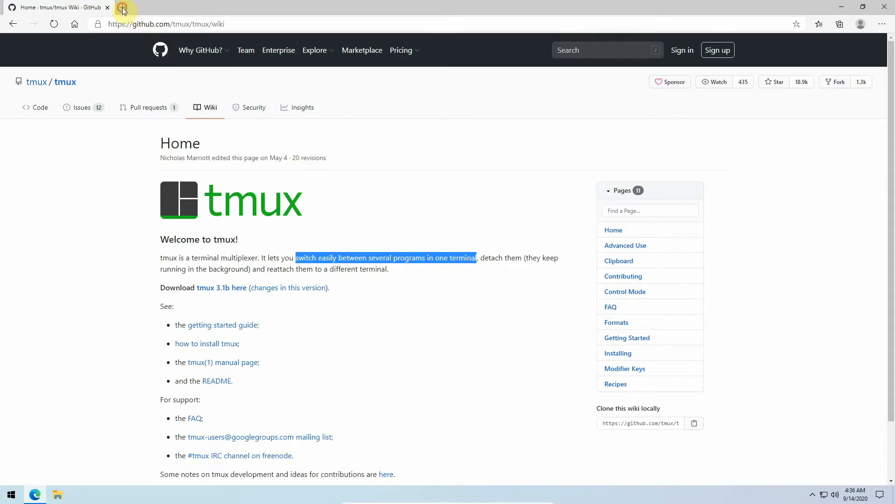
left_click(123, 8)
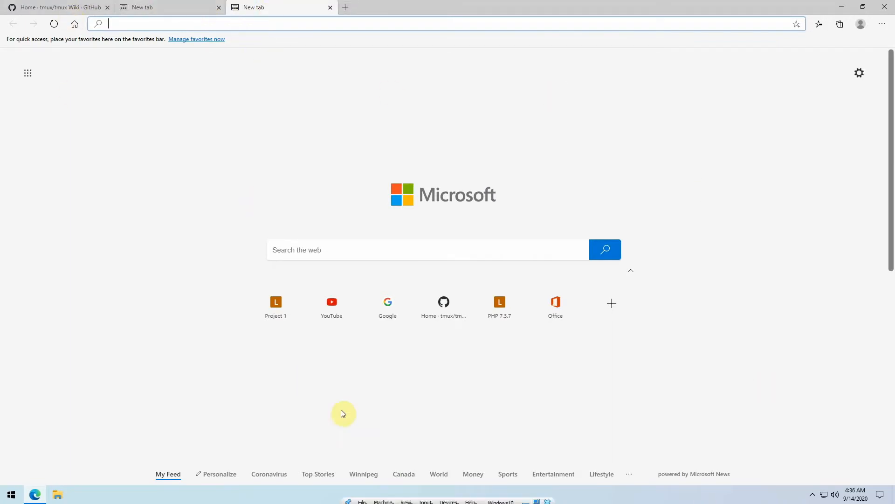
left_click(329, 7)
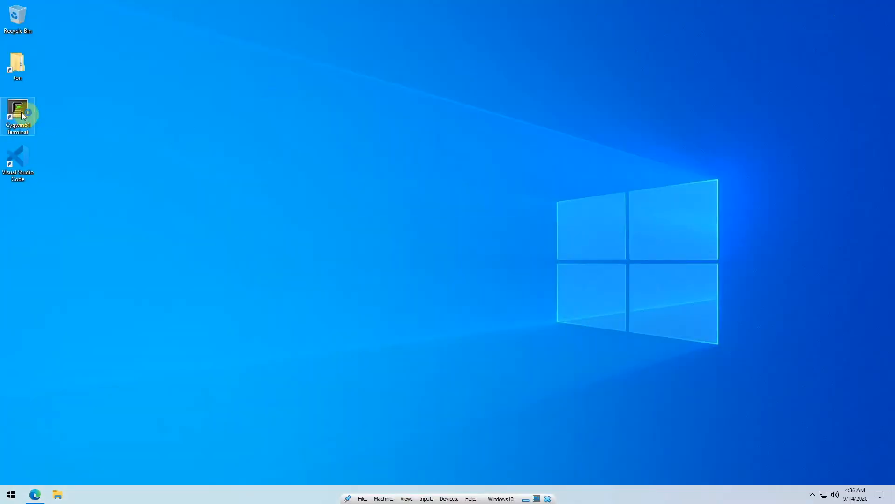
Step: Launch Cygwin from the desktop Cygwin64 Terminal shortcut
double_click(18, 114)
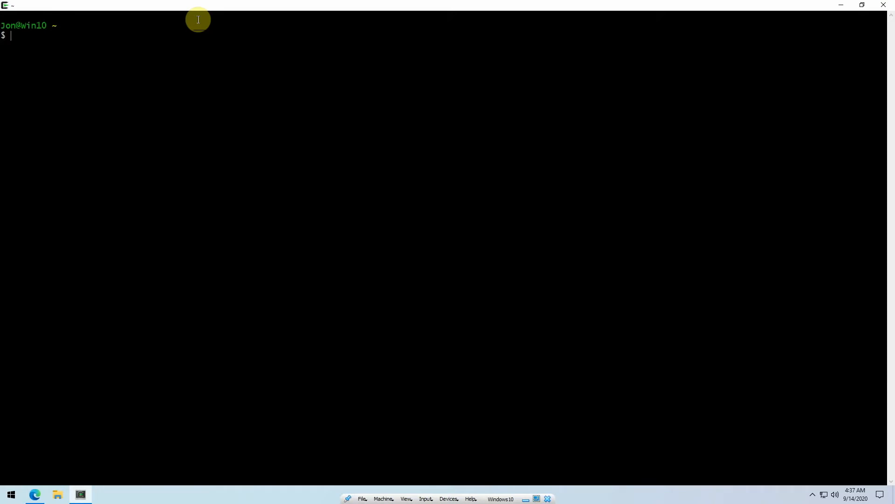
Step: Run tmux at the bash prompt, giving a session with window 0: bash
type("tmux")
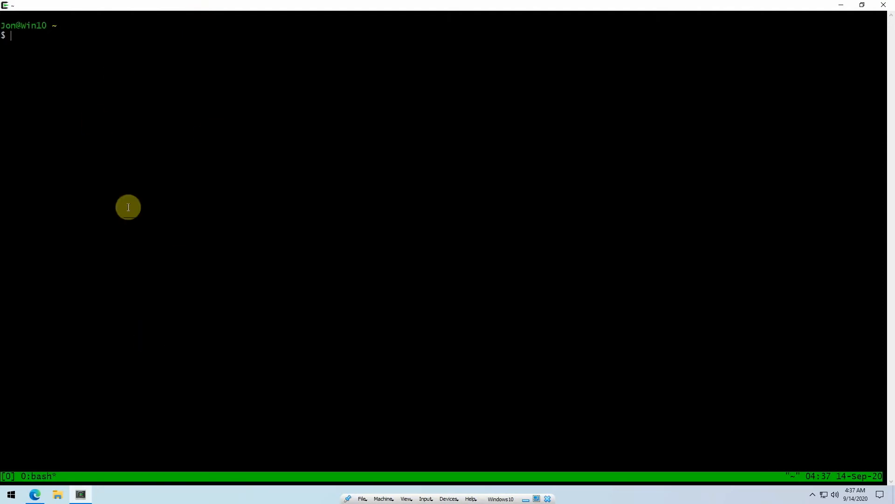
mouse_move(472, 236)
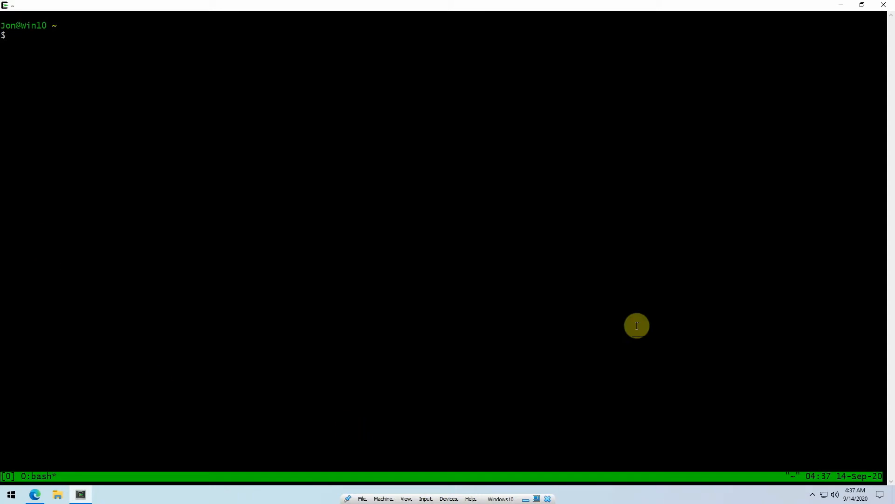
mouse_move(43, 462)
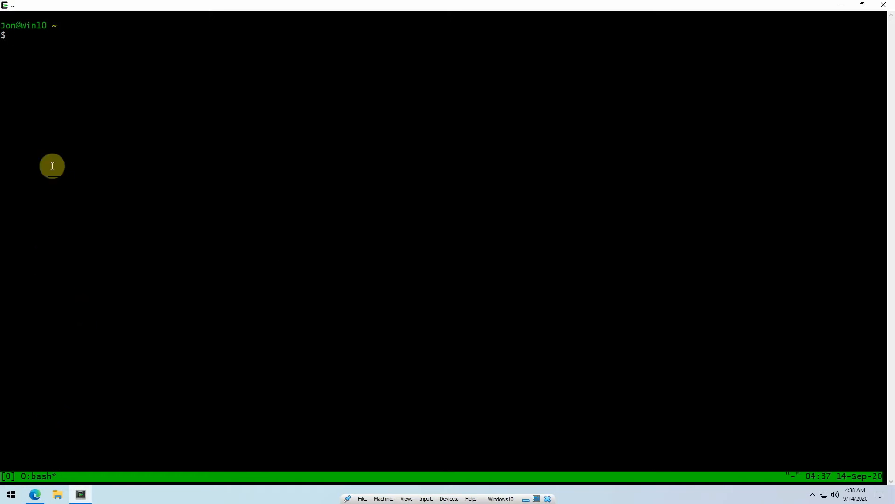
mouse_move(102, 138)
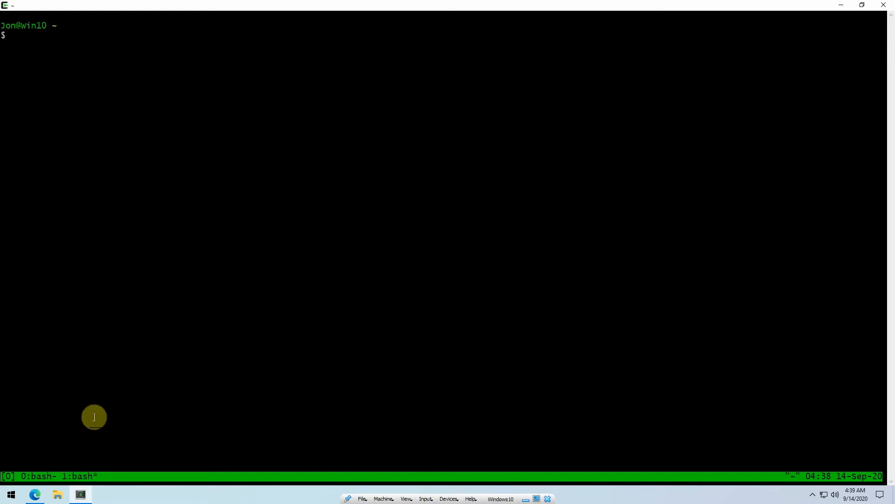
mouse_move(81, 196)
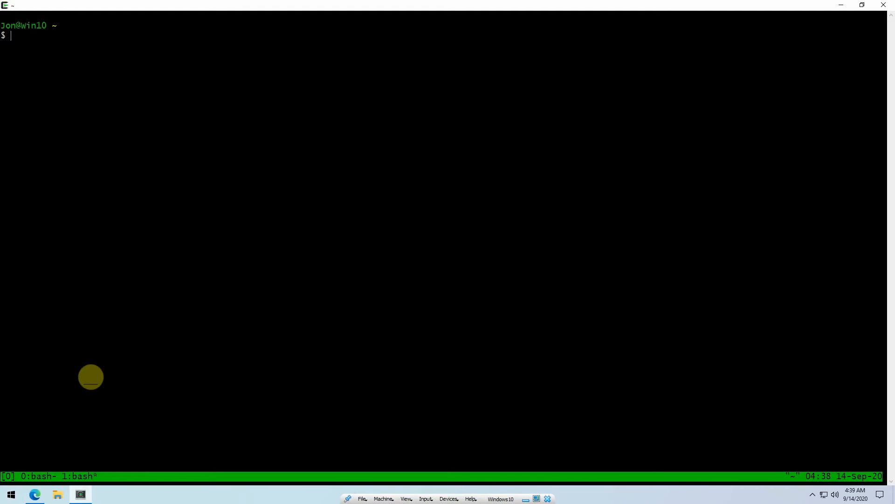
Step: Type 'second window' at the prompt of the new window 1: bash
type("second window")
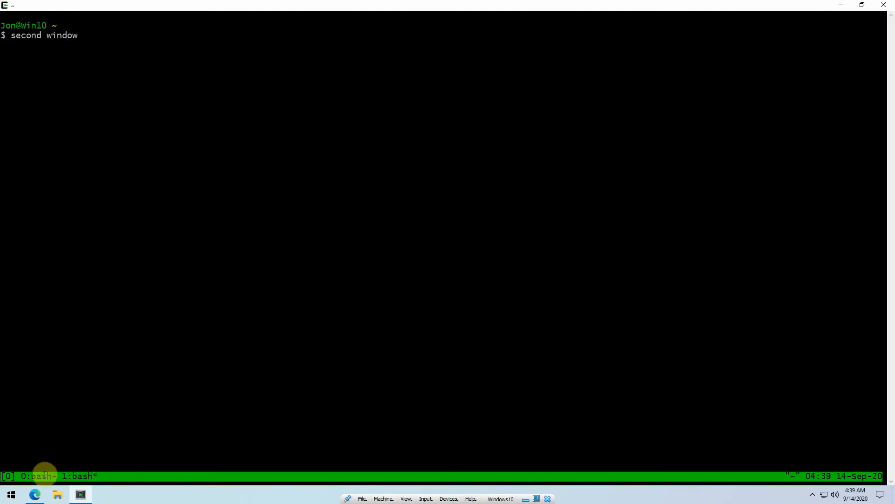
mouse_move(99, 397)
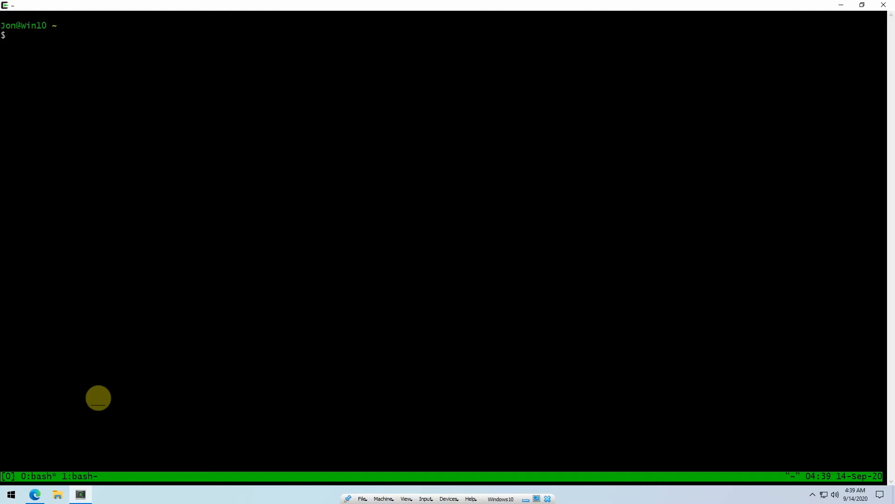
mouse_move(224, 243)
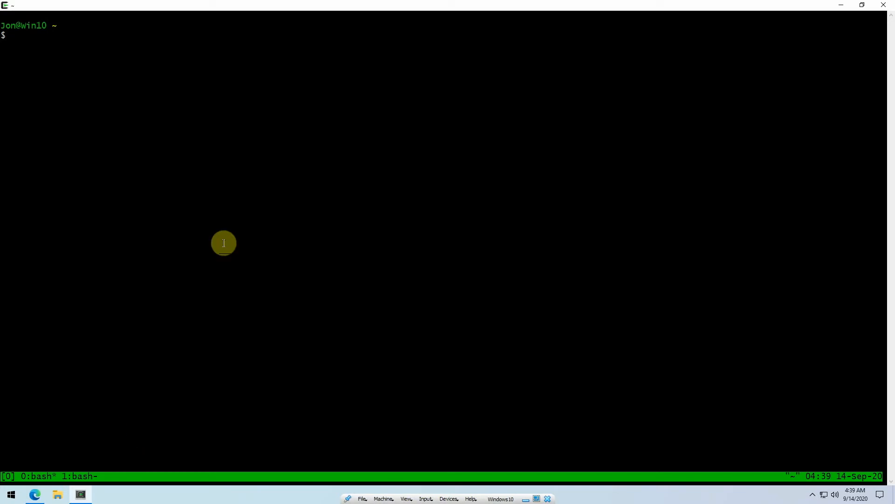
mouse_move(425, 325)
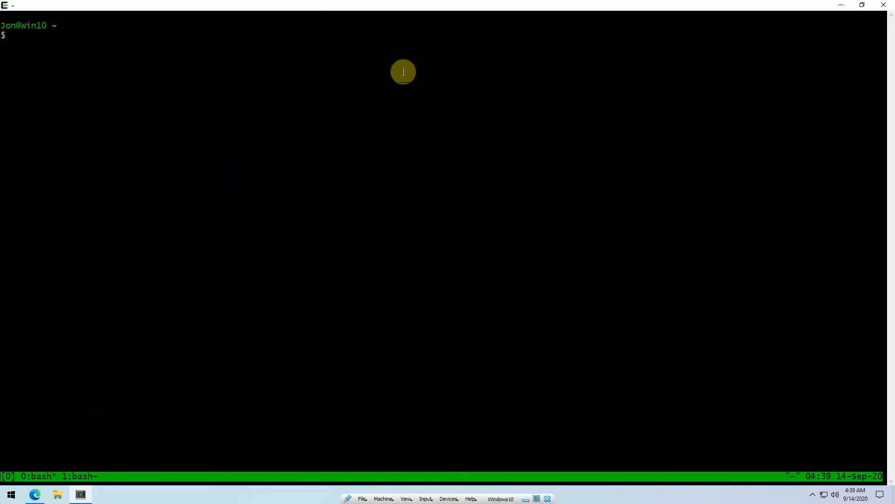
mouse_move(575, 239)
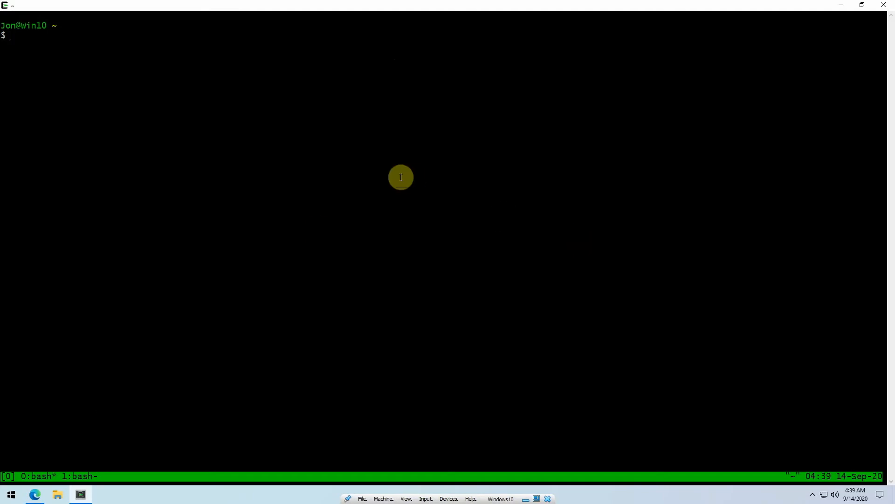
mouse_move(386, 274)
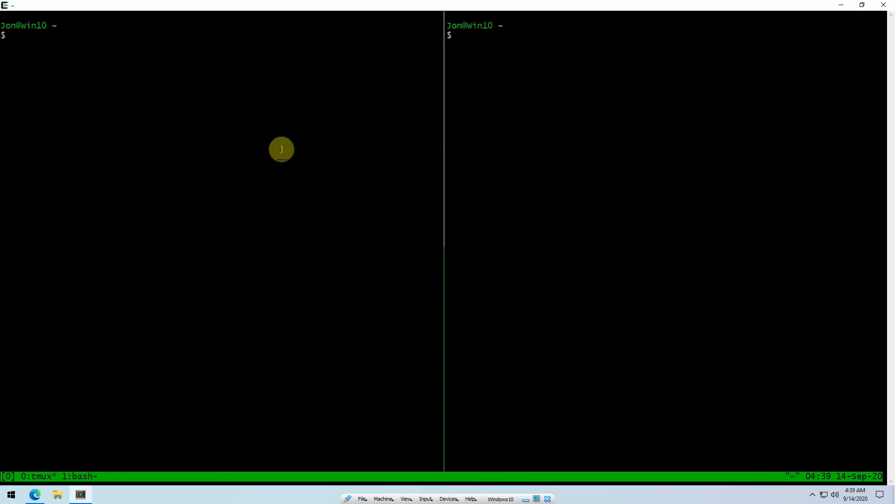
mouse_move(712, 160)
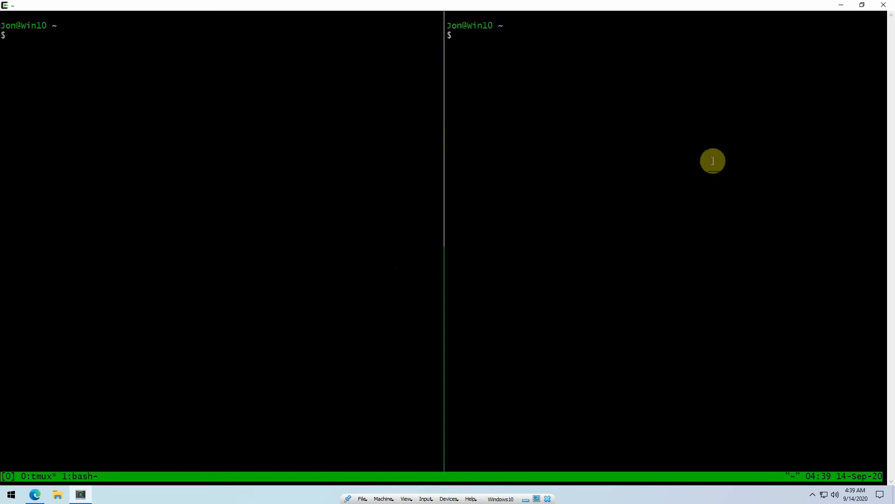
Step: Focus the right-hand bash pane of the vertically split window 0
left_click(232, 101)
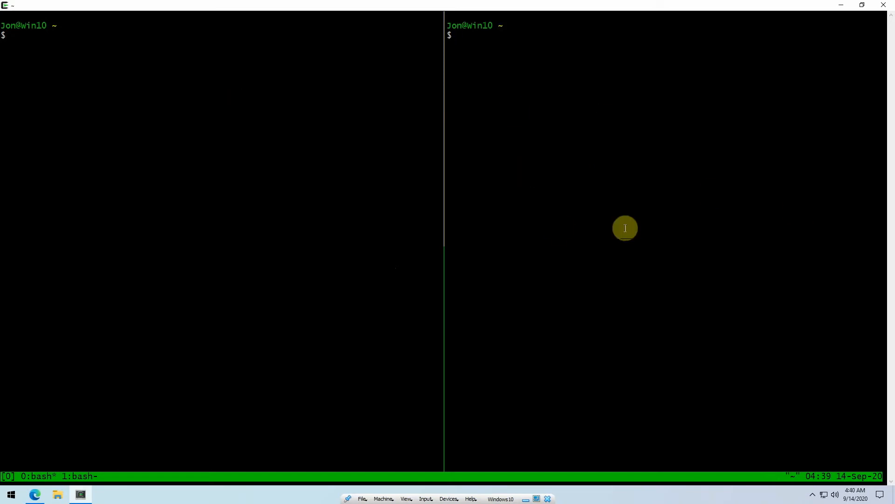
mouse_move(743, 242)
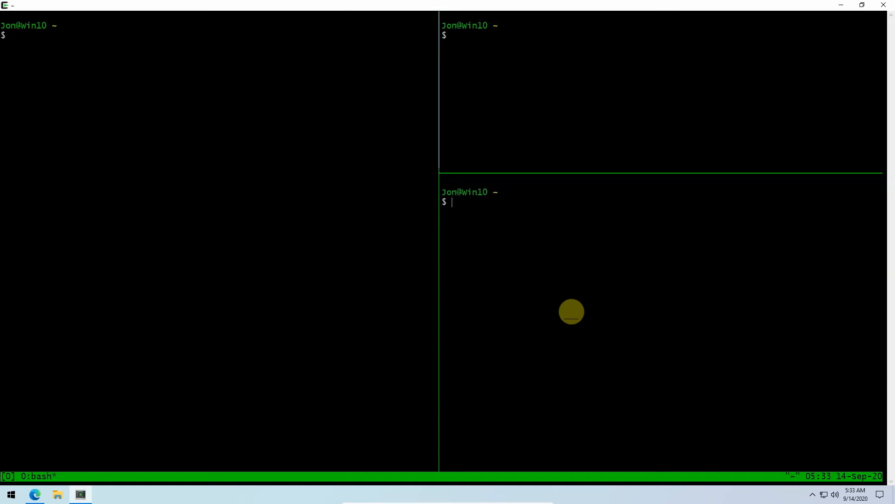
mouse_move(616, 314)
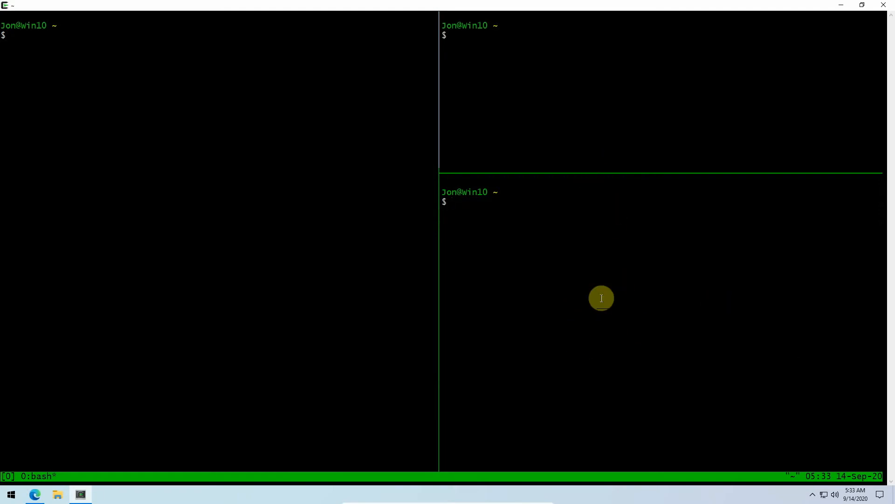
mouse_move(430, 263)
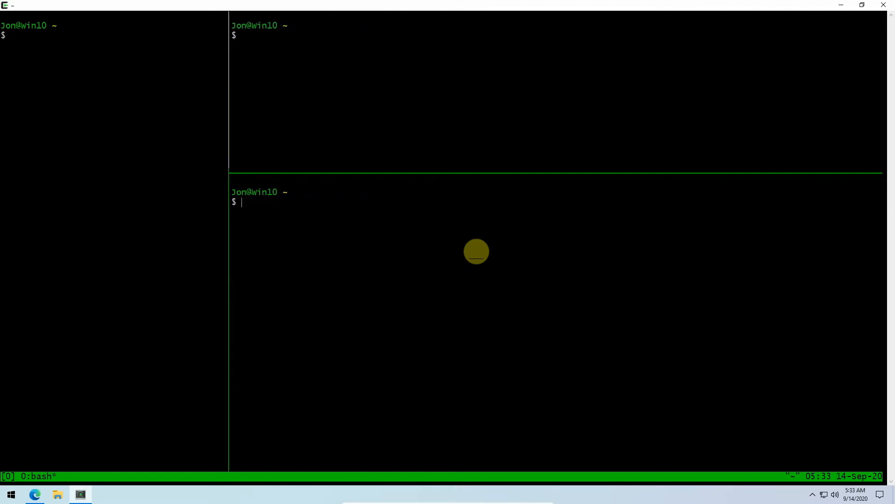
mouse_move(455, 286)
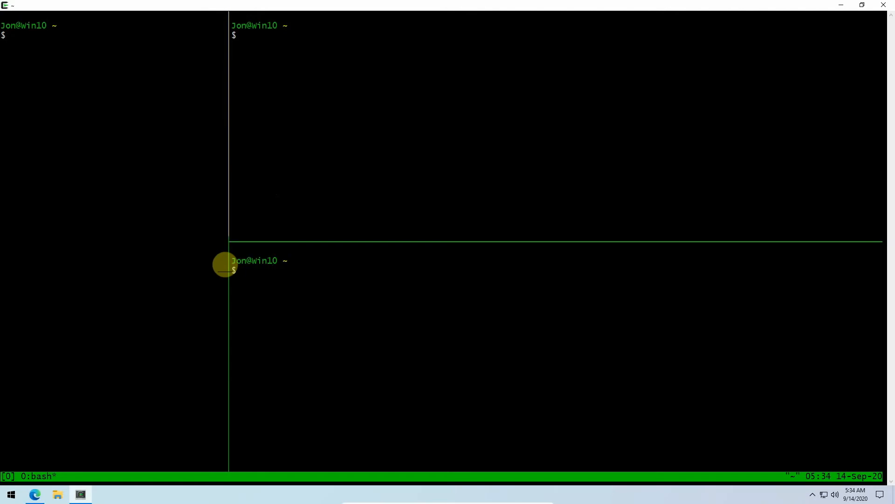
mouse_move(505, 248)
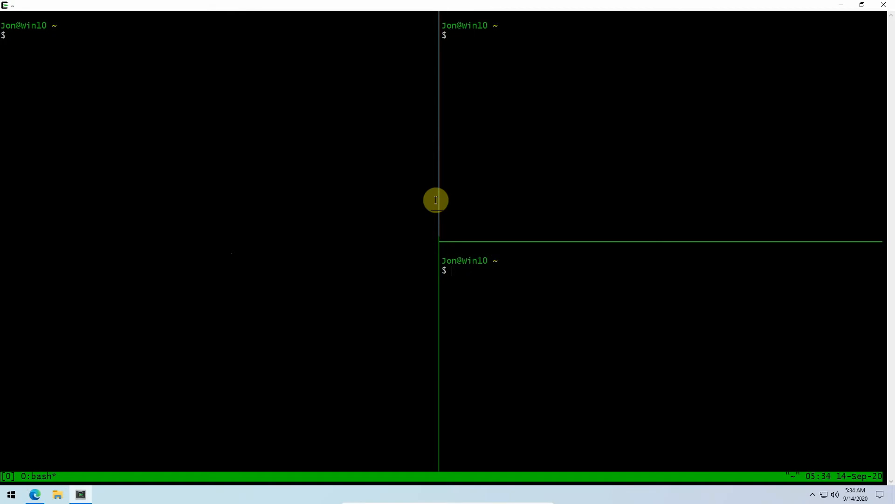
mouse_move(38, 467)
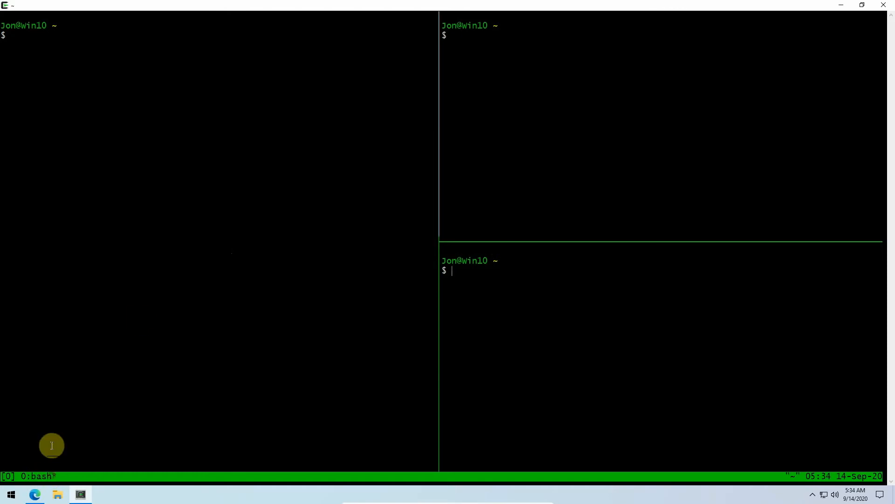
mouse_move(498, 269)
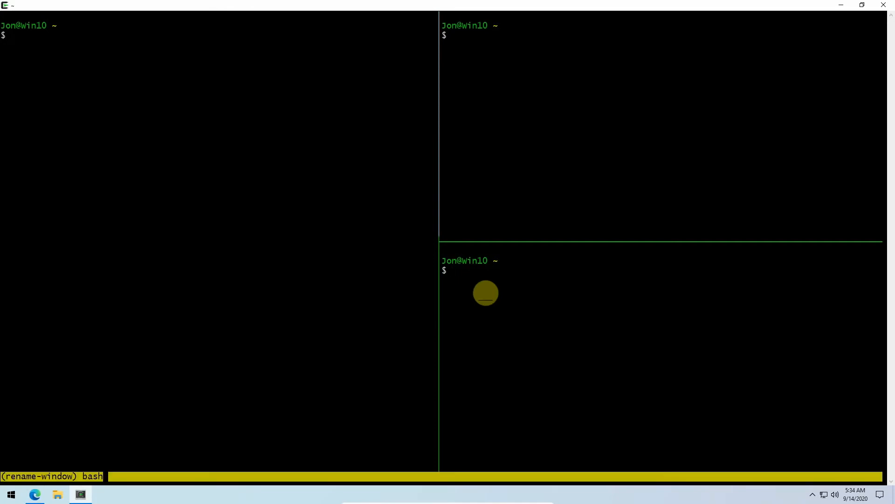
Step: Enter 'first window' as the new name at the rename-window prompt
type("frist")
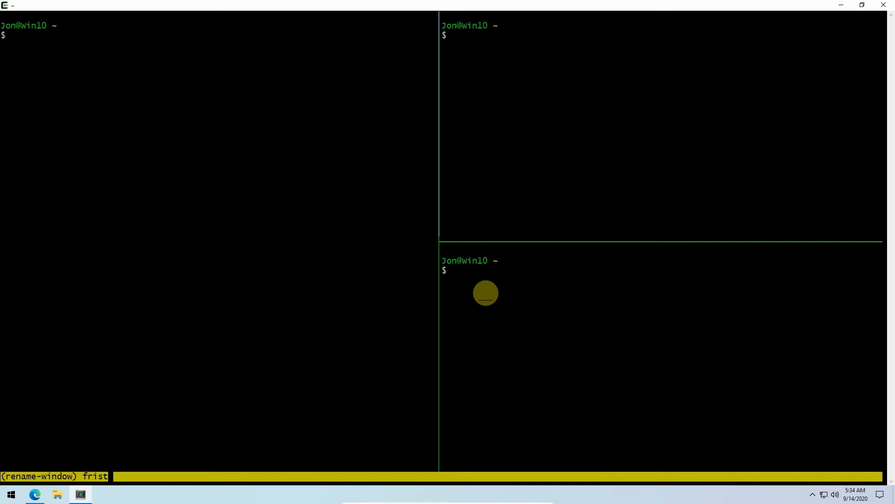
type("first wi")
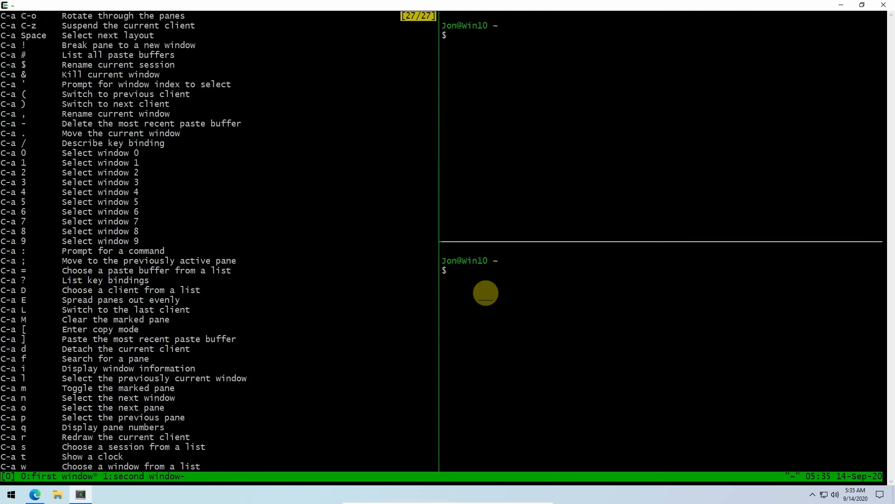
mouse_move(38, 149)
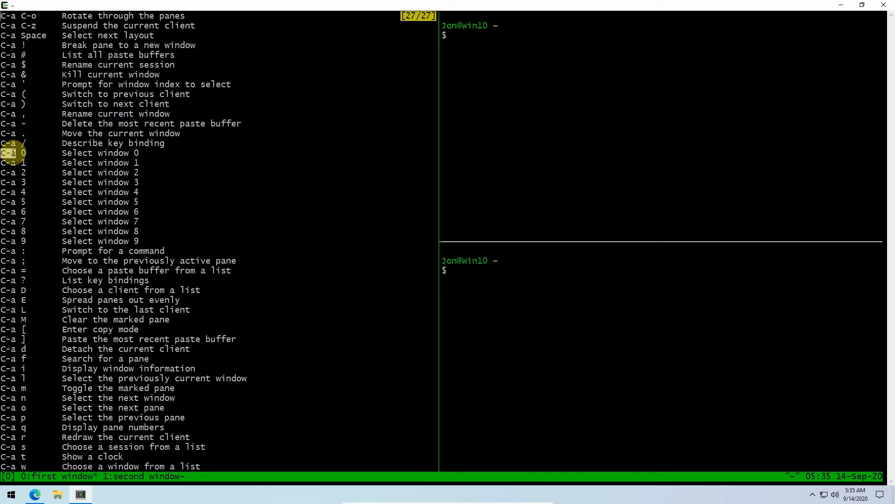
mouse_move(14, 163)
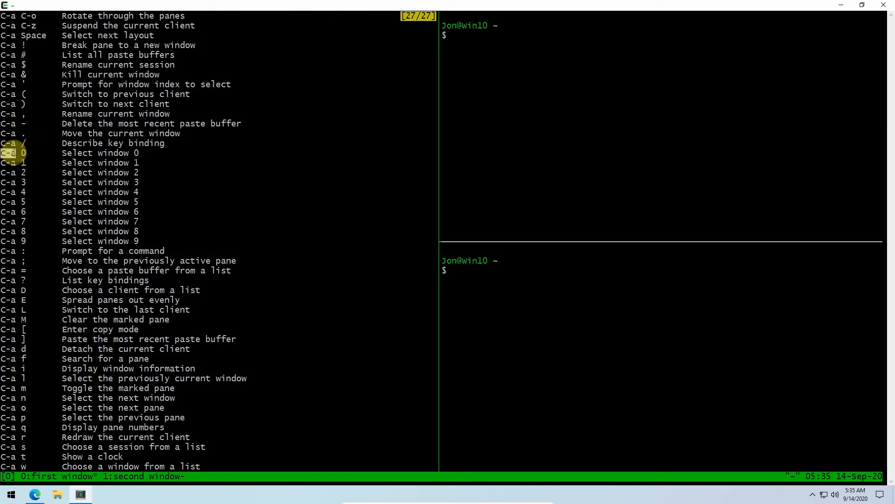
mouse_move(14, 163)
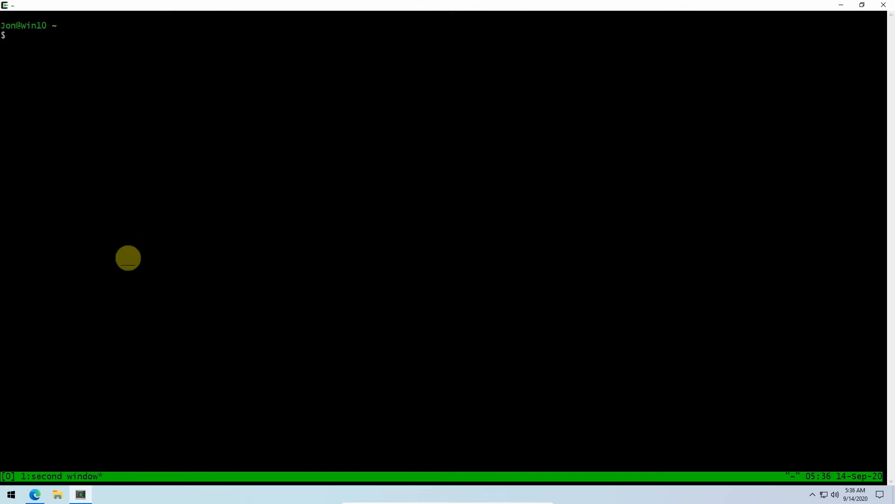
Step: Type tmux, then switch to the tmux wiki in Edge and highlight its detach and switching sentences
type("tmux")
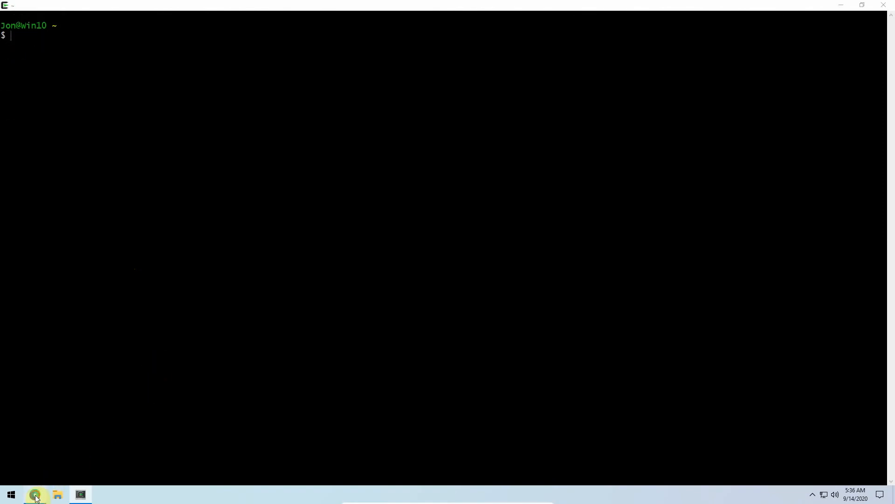
left_click(35, 494)
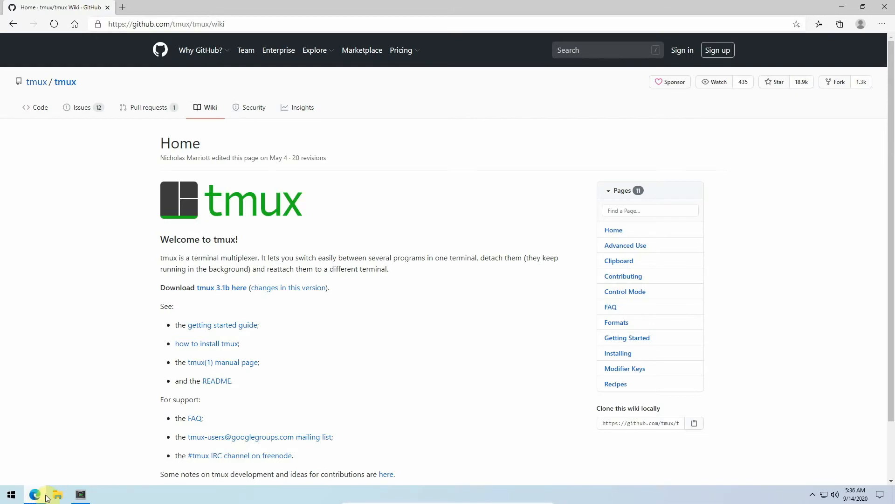
left_click_drag(262, 257, 296, 258)
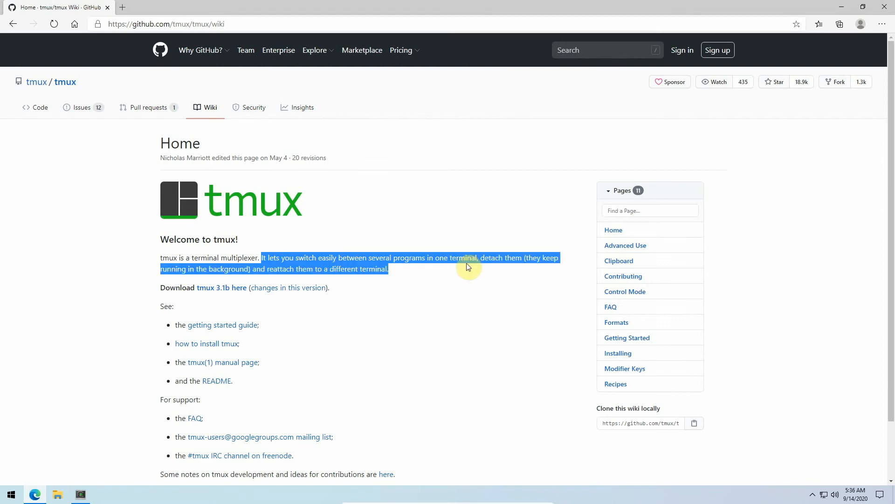
left_click_drag(560, 258, 480, 257)
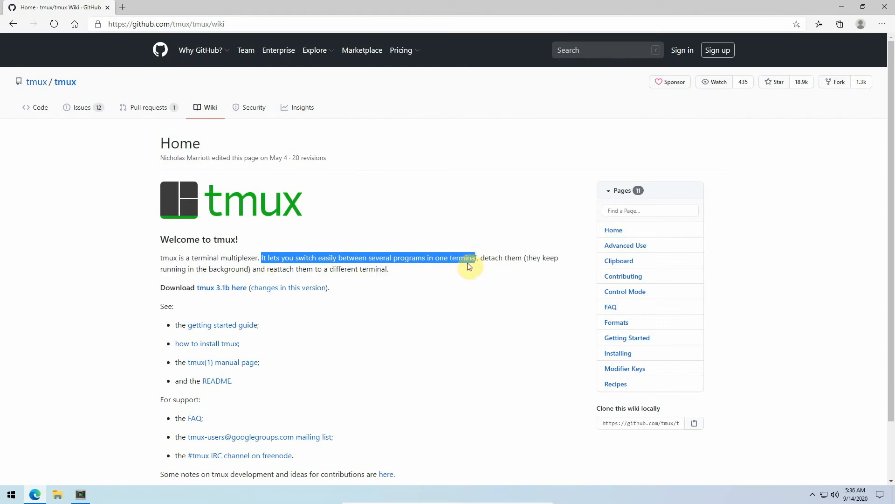
left_click(481, 257)
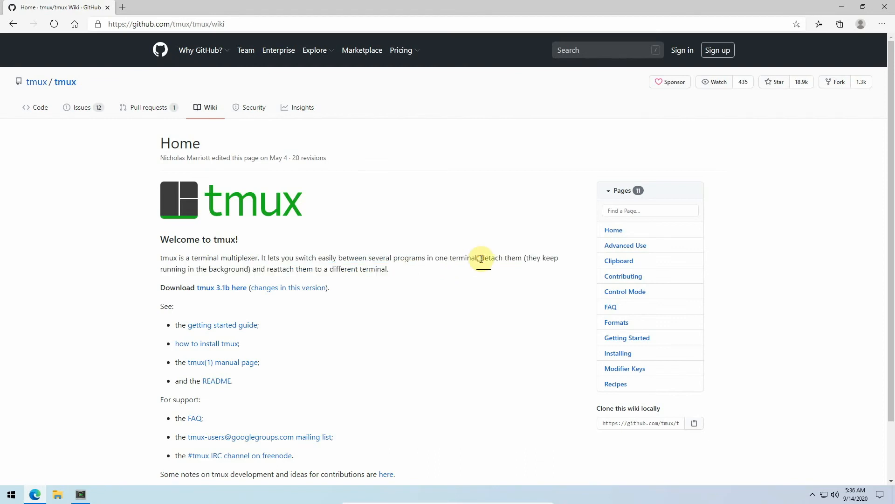
mouse_move(718, 50)
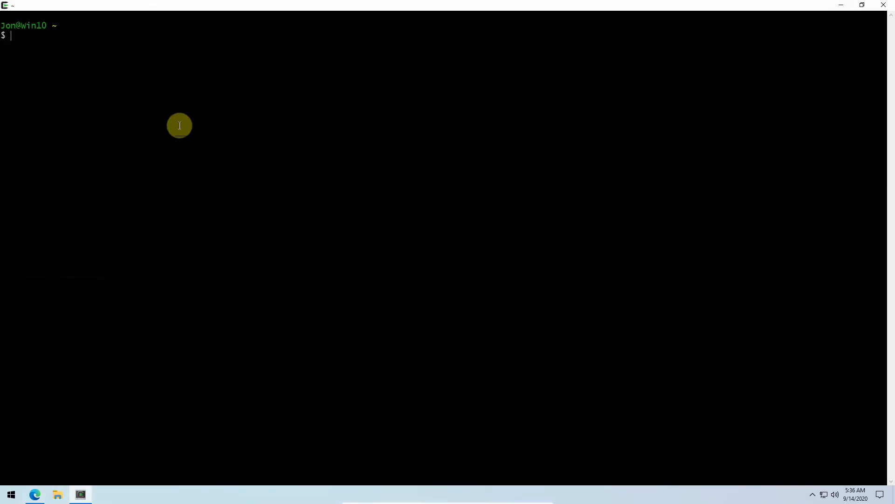
Step: Start tmux and change into the dev/php-project/ directory
type("tmux")
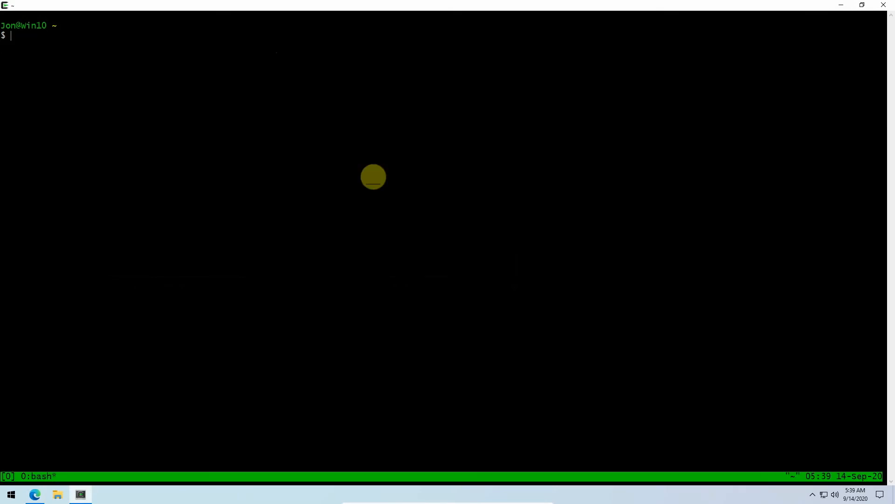
type("cd dev")
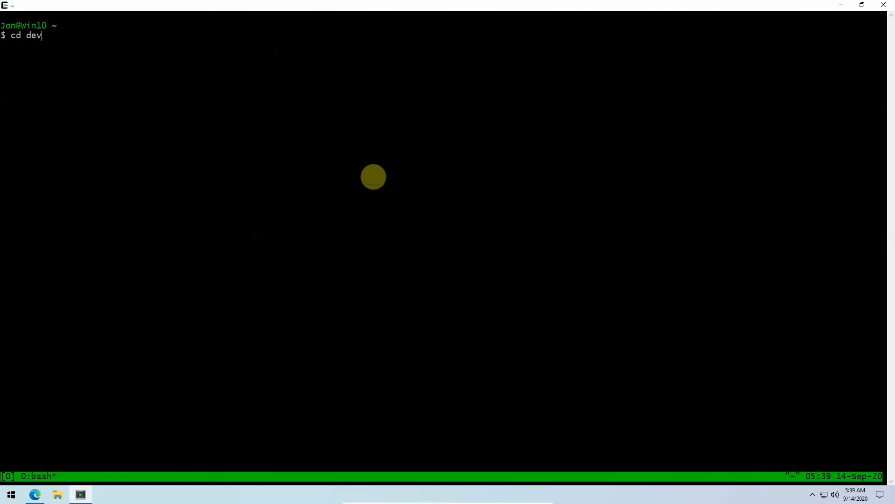
type("/php-project/")
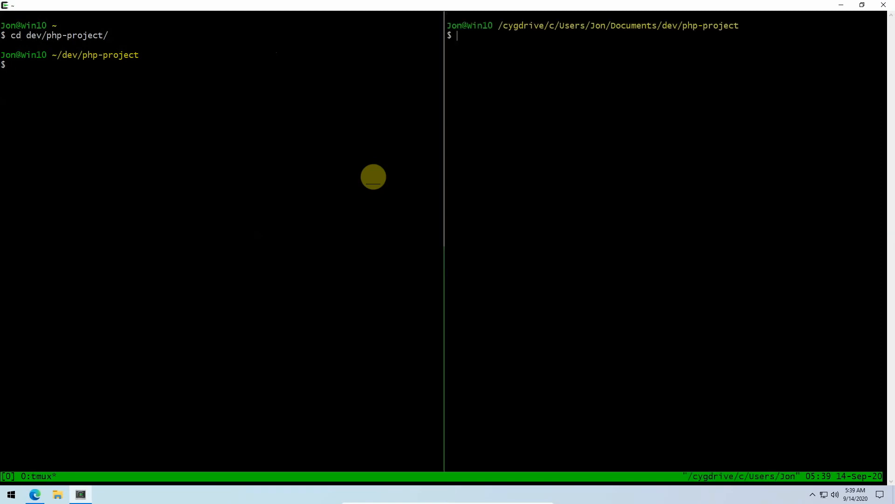
Step: Open vim's directory listing and launch ./bin/start-php-server.sh in the lower pane
type("vun")
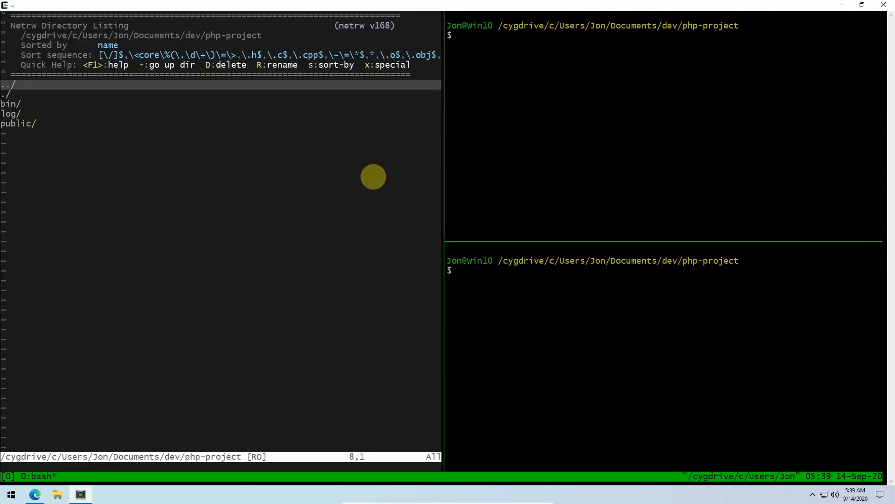
type("./bin/")
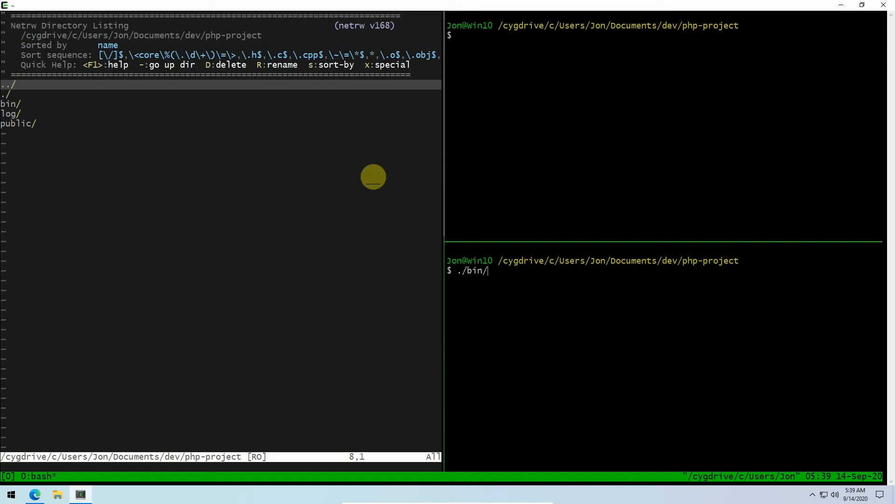
type("php")
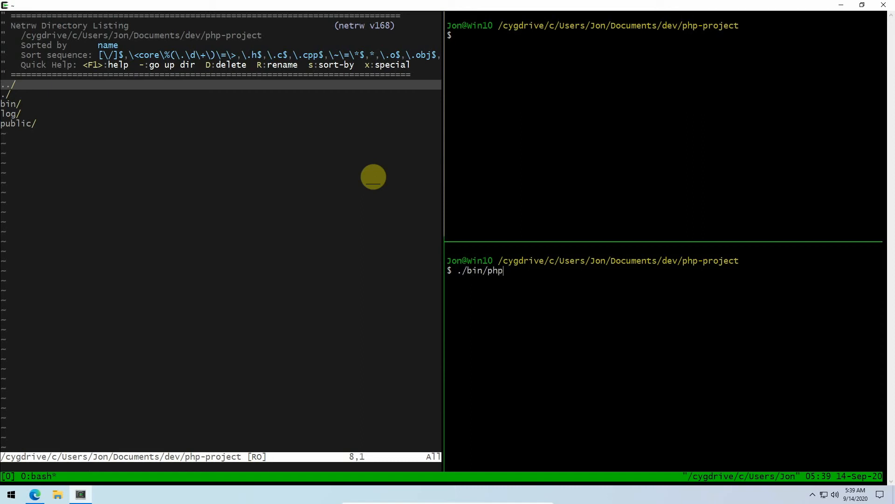
type("start-")
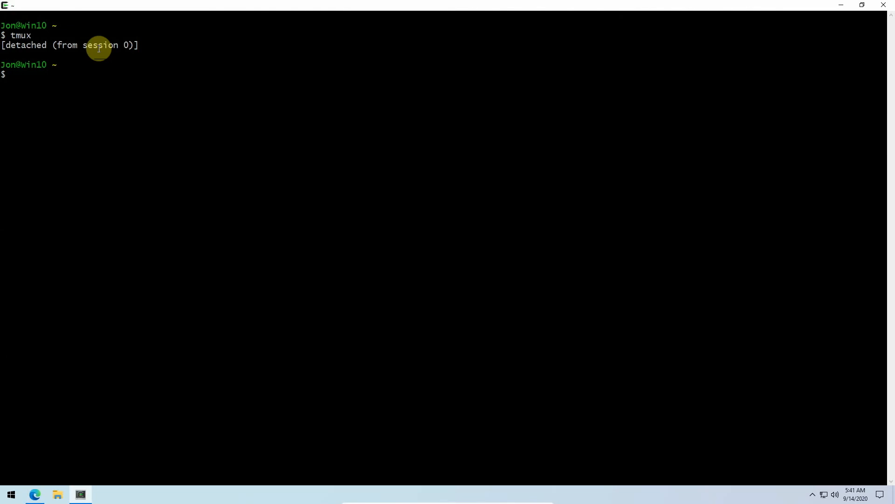
Step: Exit the Cygwin terminal and open another page of the localhost:9000 project site
type("ex")
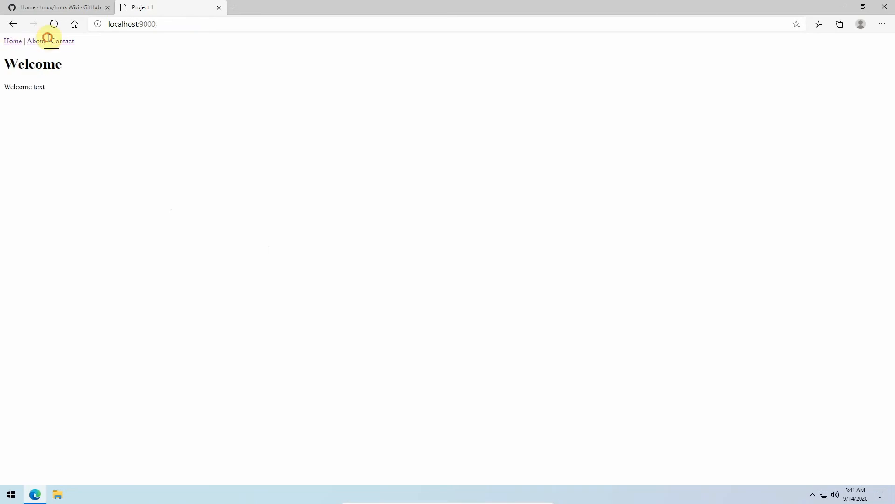
left_click(62, 41)
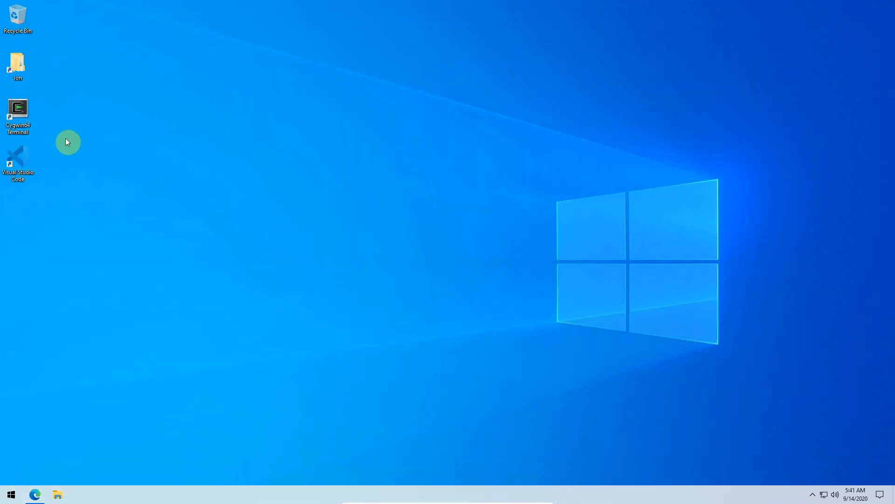
Step: Launch a fresh maximised Cygwin terminal and run tmux attach
double_click(17, 113)
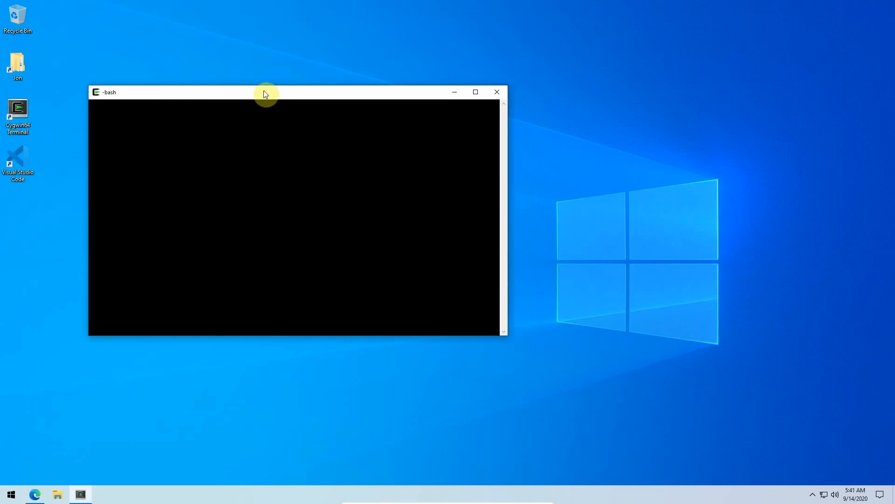
left_click(476, 92)
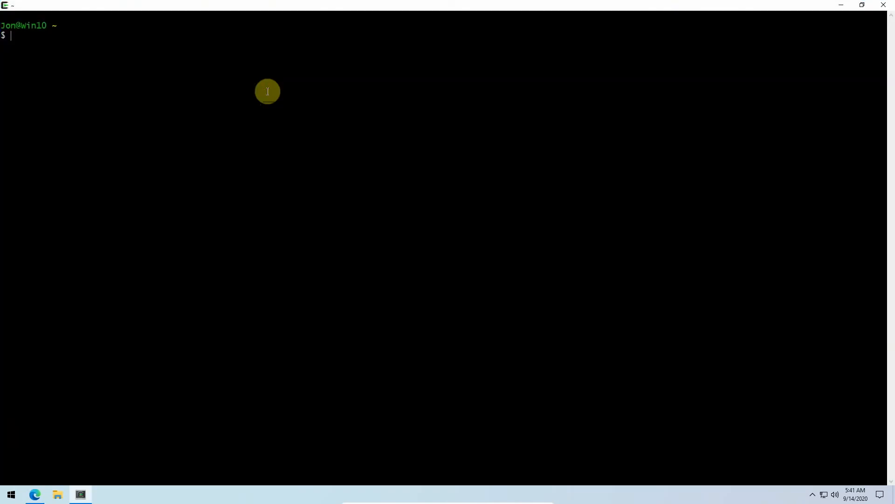
type("tmux attach")
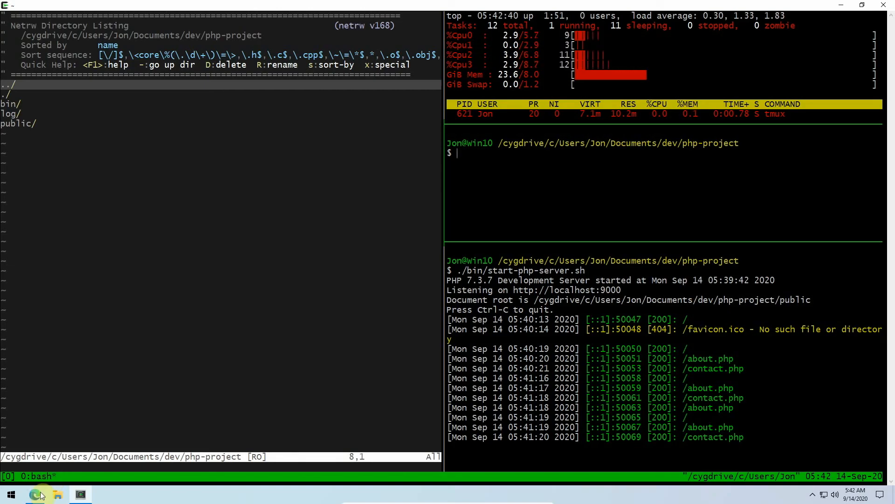
Step: Switch back to the Edge browser showing the tmux wiki Home page on GitHub
left_click(35, 494)
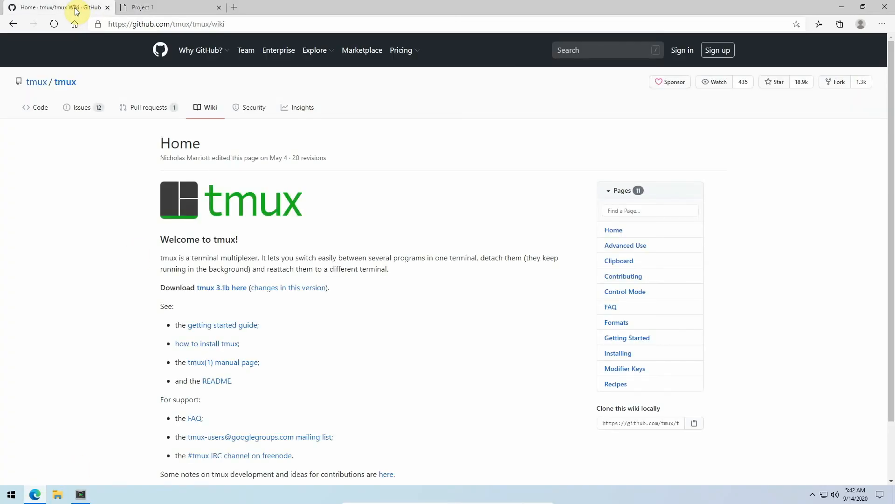